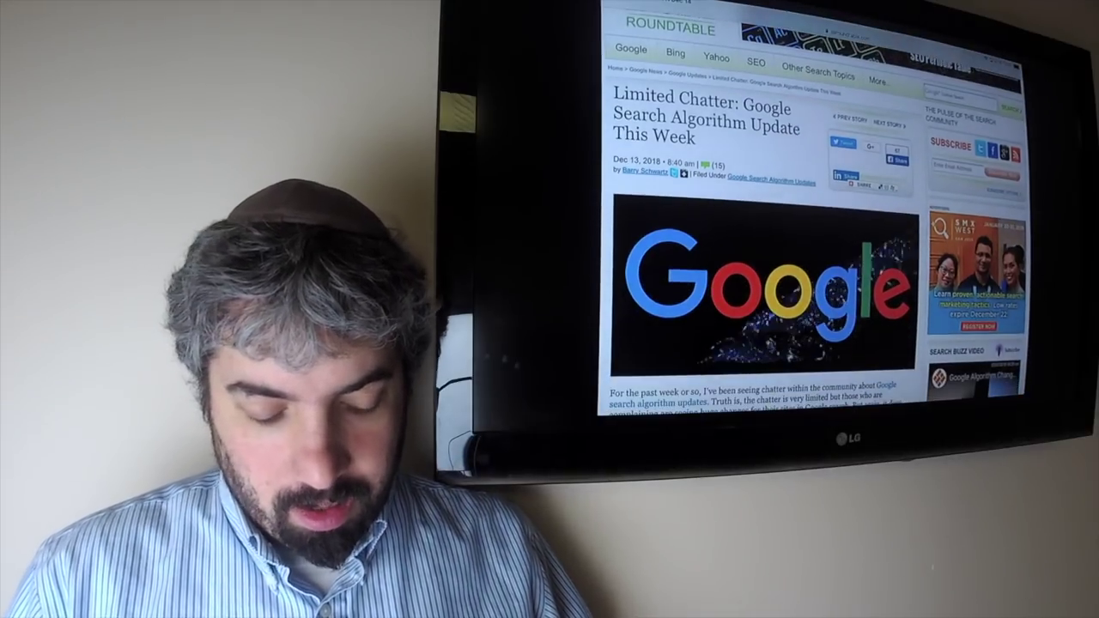
scroll("down", 3)
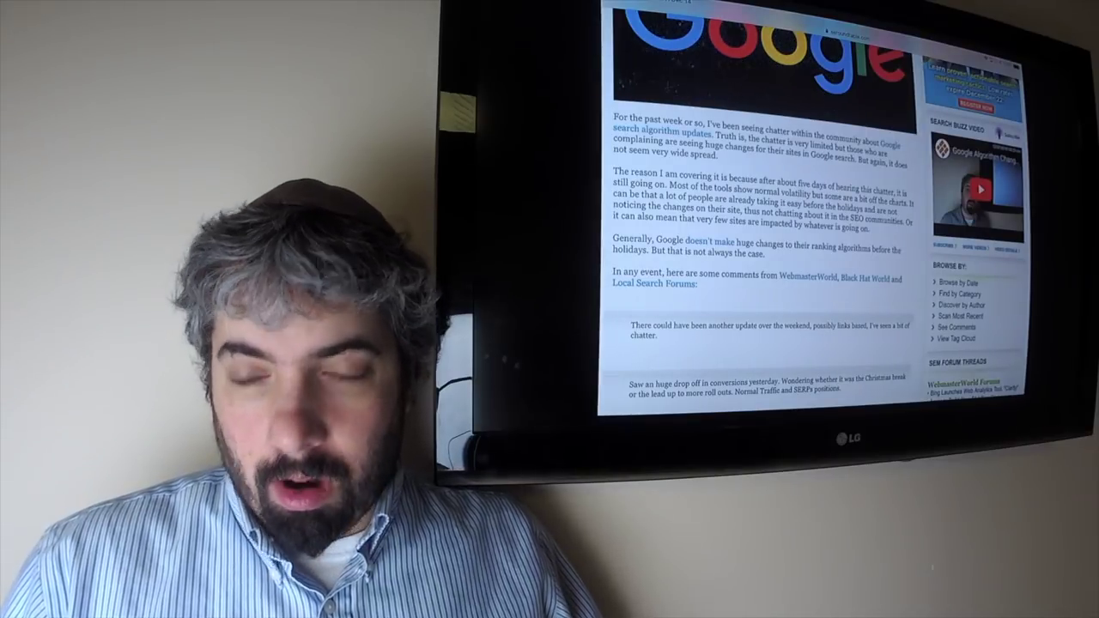
scroll("down", 3)
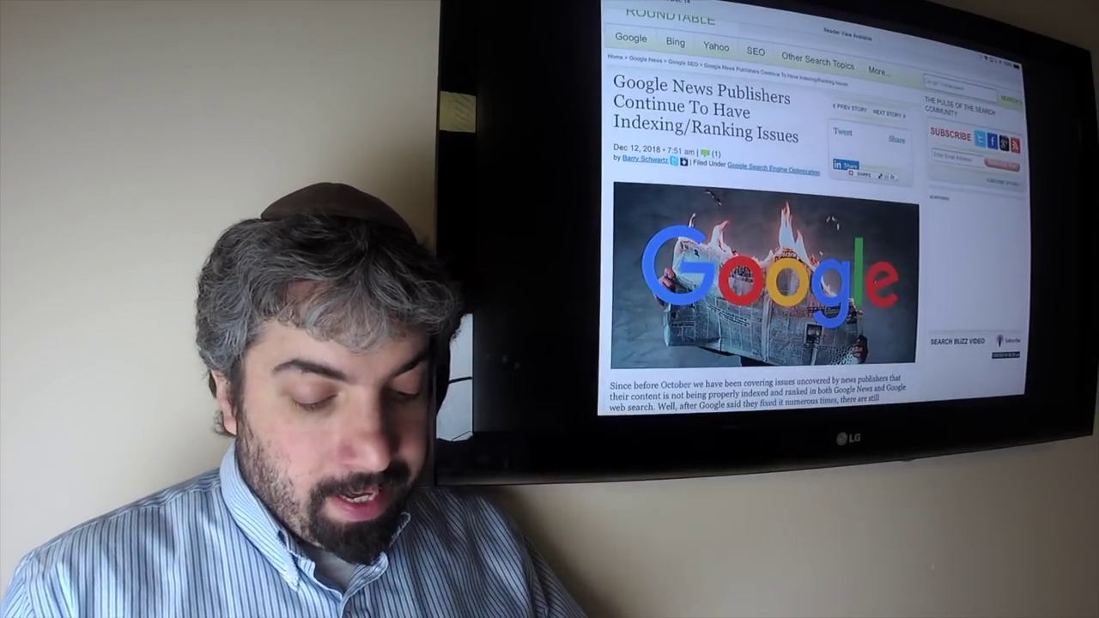
scroll("down", 3)
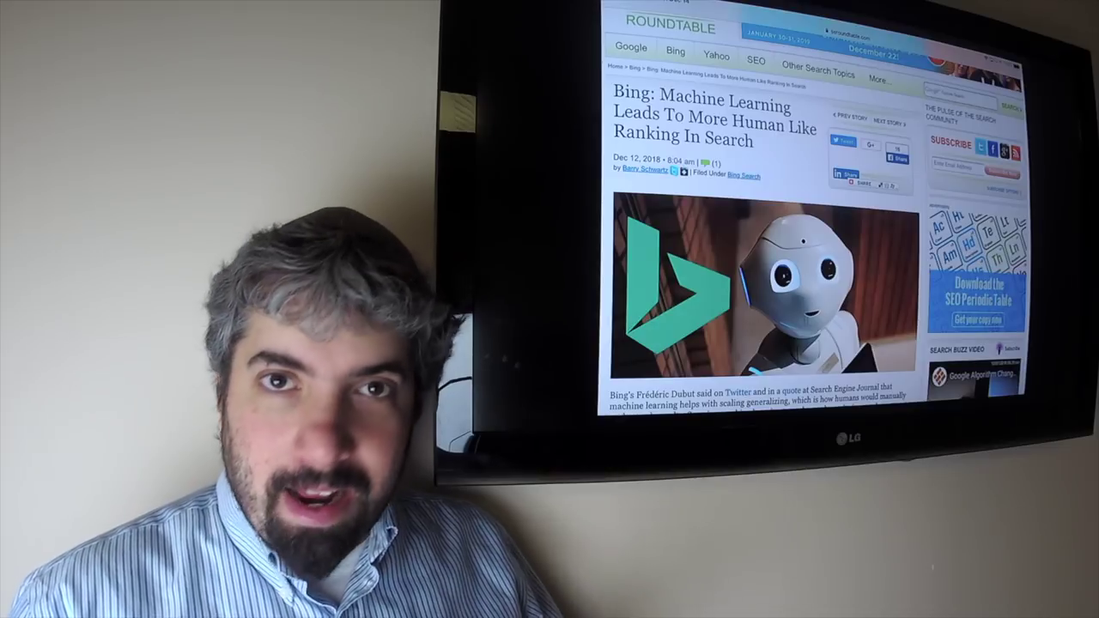
scroll("down", 3)
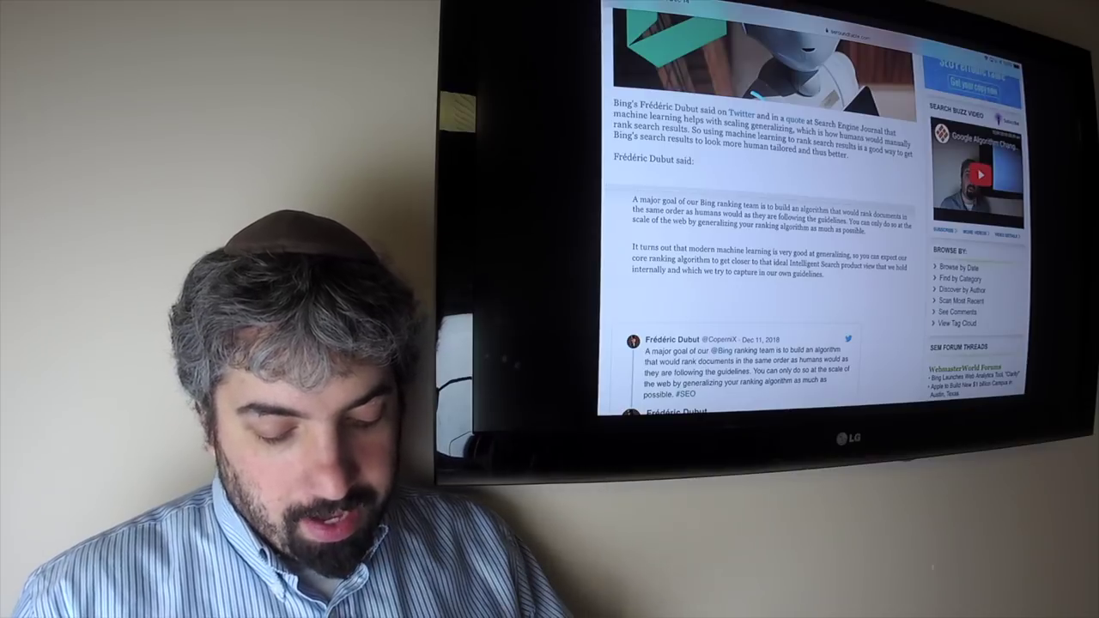
scroll("down", 3)
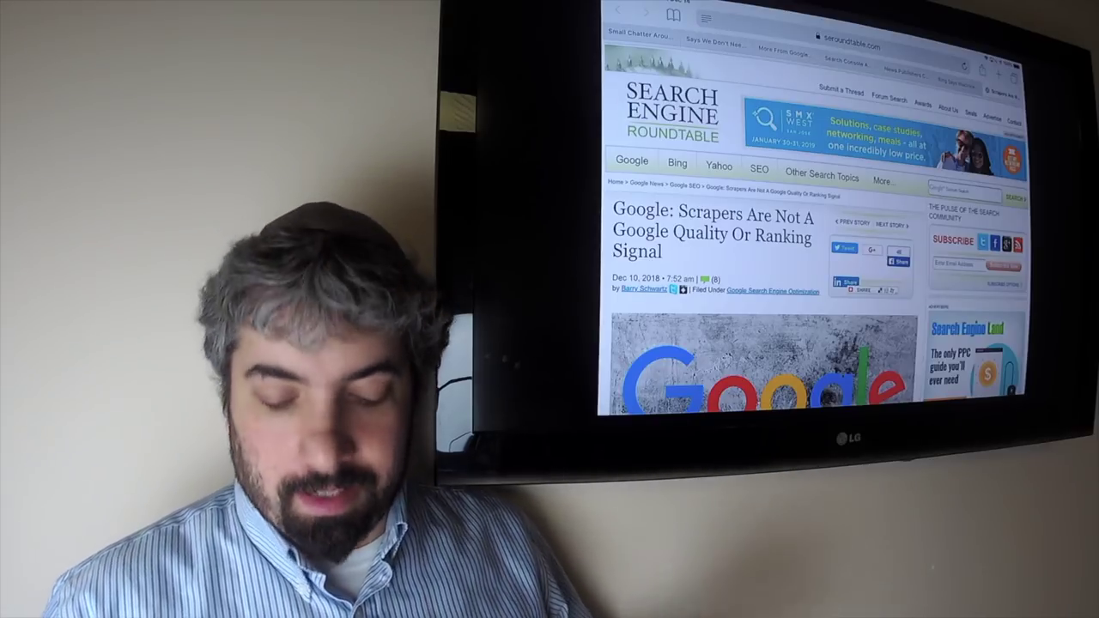
scroll("down", 3)
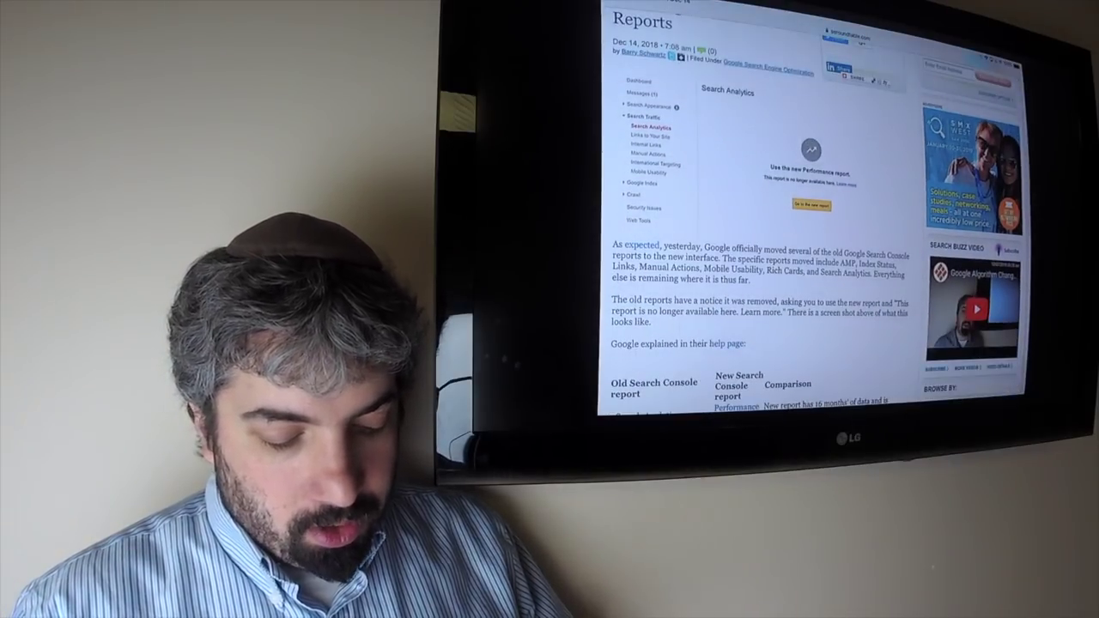
scroll("down", 3)
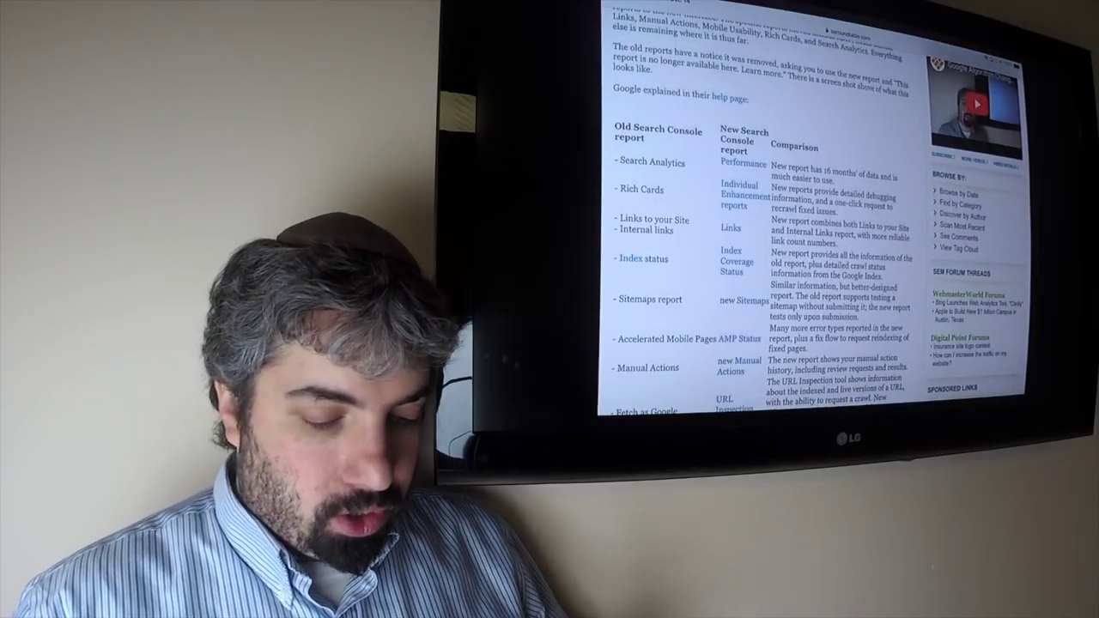